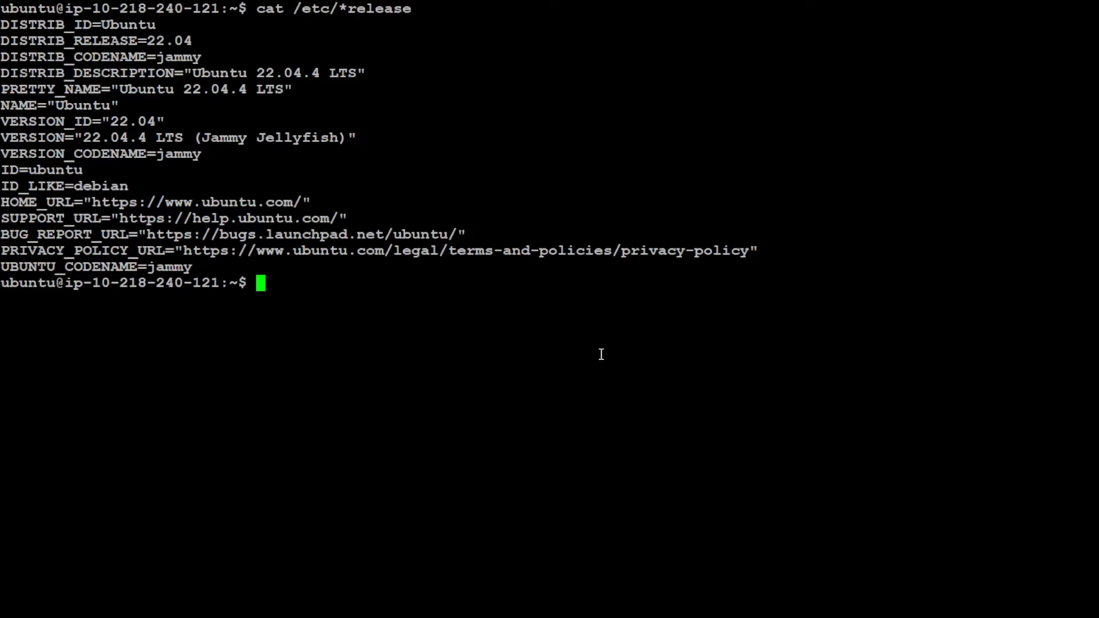
Step: Run nvidia-smi, showing the NVIDIA A10G with driver 535.171.04 and CUDA 12.2
{"action": "type", "text": "nvidia-smi"}
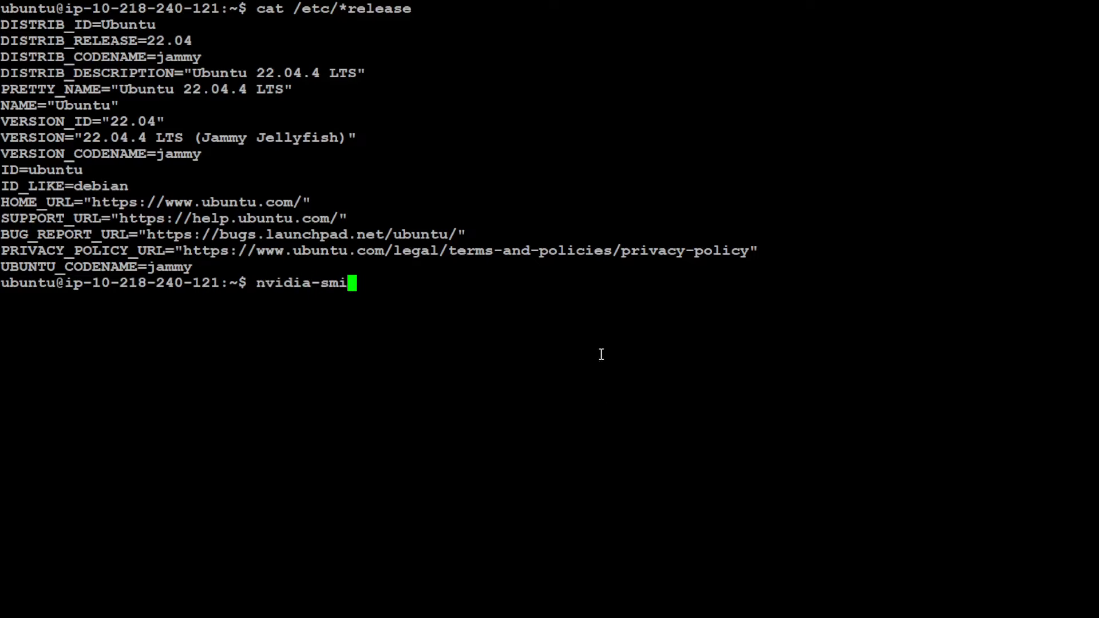
{"action": "key", "text": "Return"}
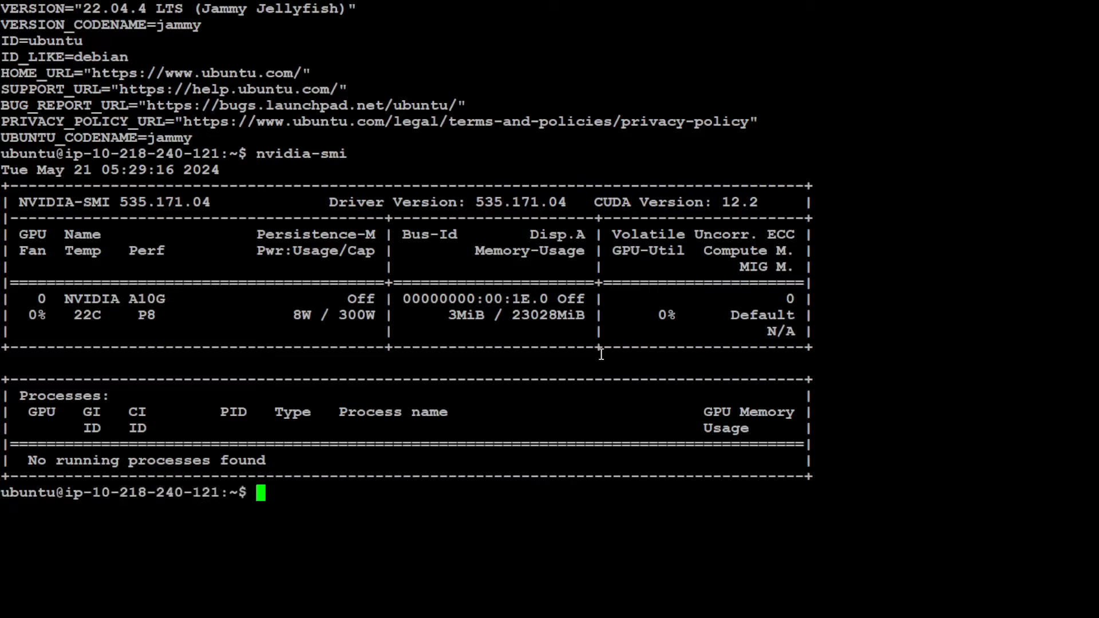
{"action": "type", "text": "cle"}
{"action": "type", "text": "conda info"}
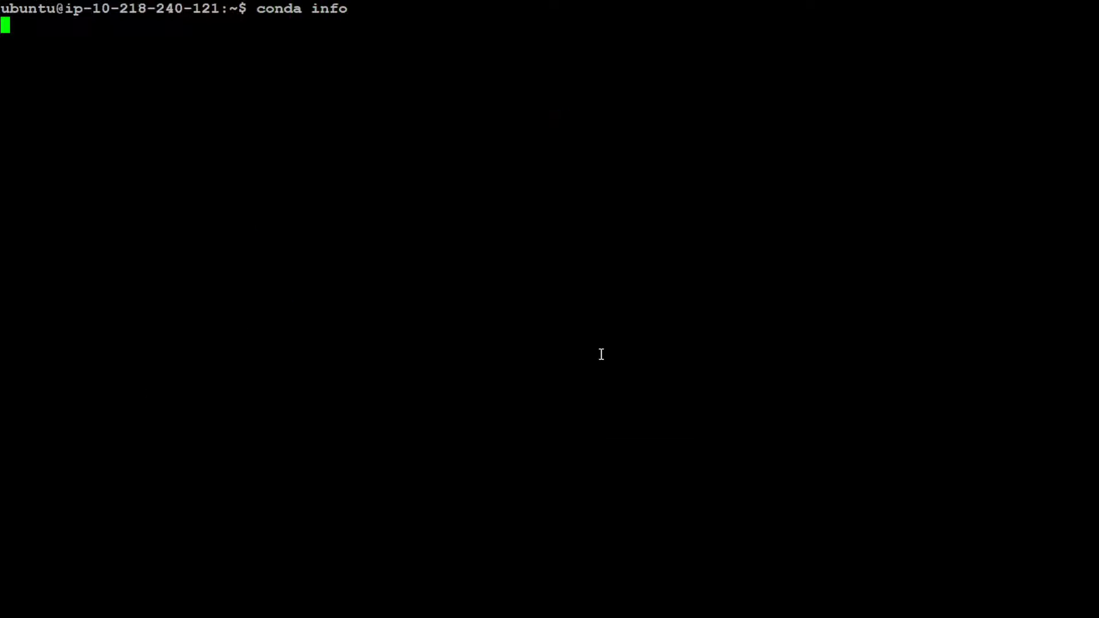
Step: Run conda info, create the crewai environment with Python 3.11, answer y and activate it
{"action": "key", "text": "Return"}
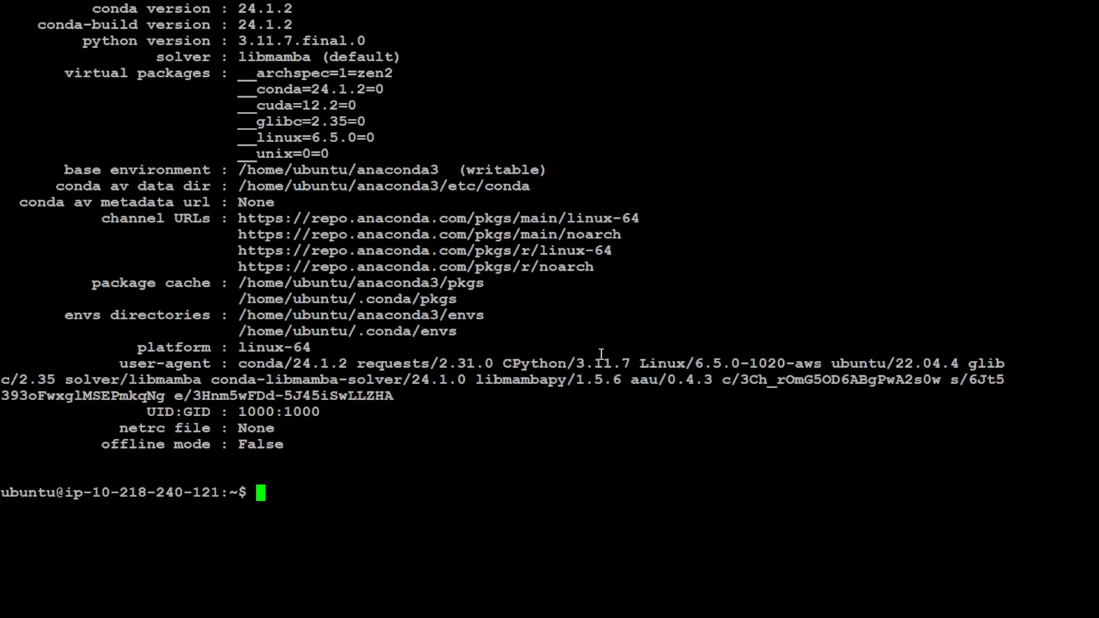
{"action": "type", "text": "conda create -n crewai python=3.11"}
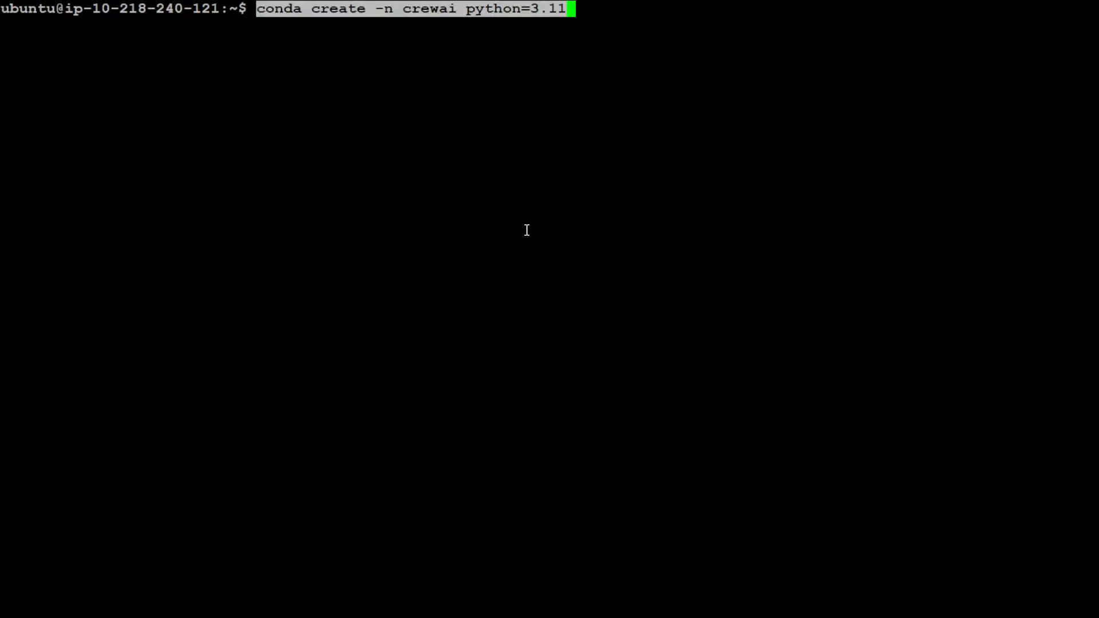
{"action": "key", "text": "Return"}
{"action": "type", "text": "y"}
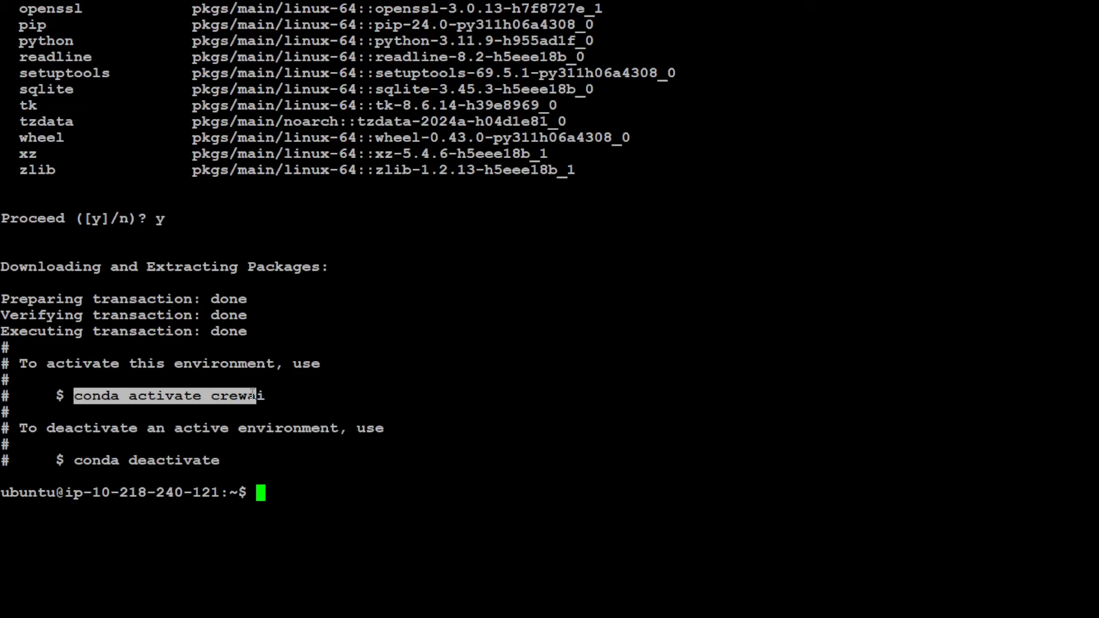
{"action": "type", "text": "conda activate crewai"}
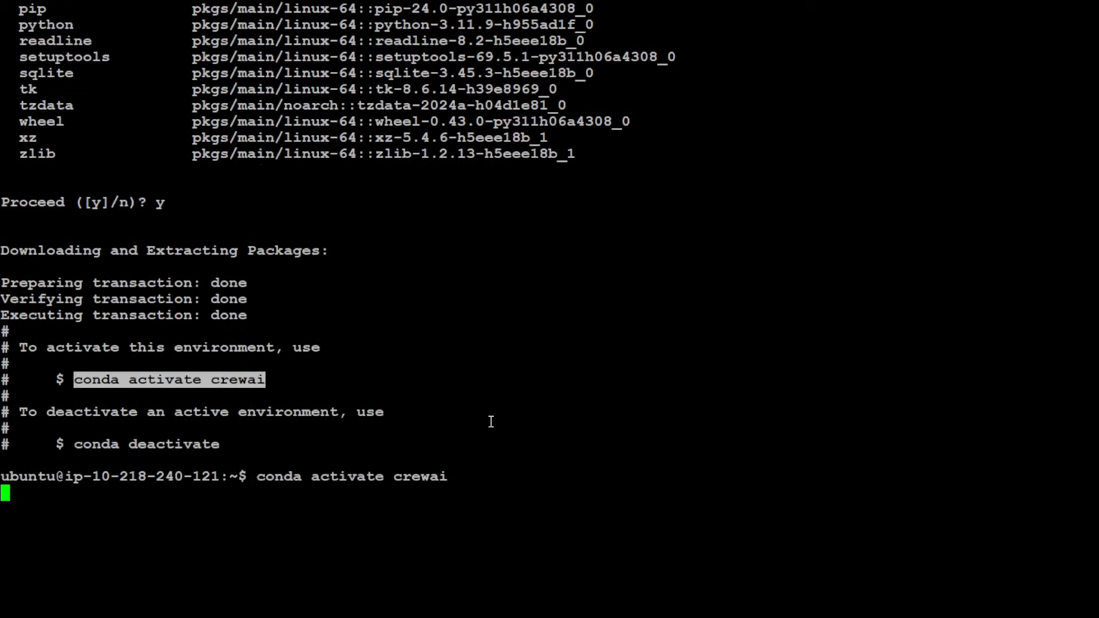
{"action": "key", "text": "Return"}
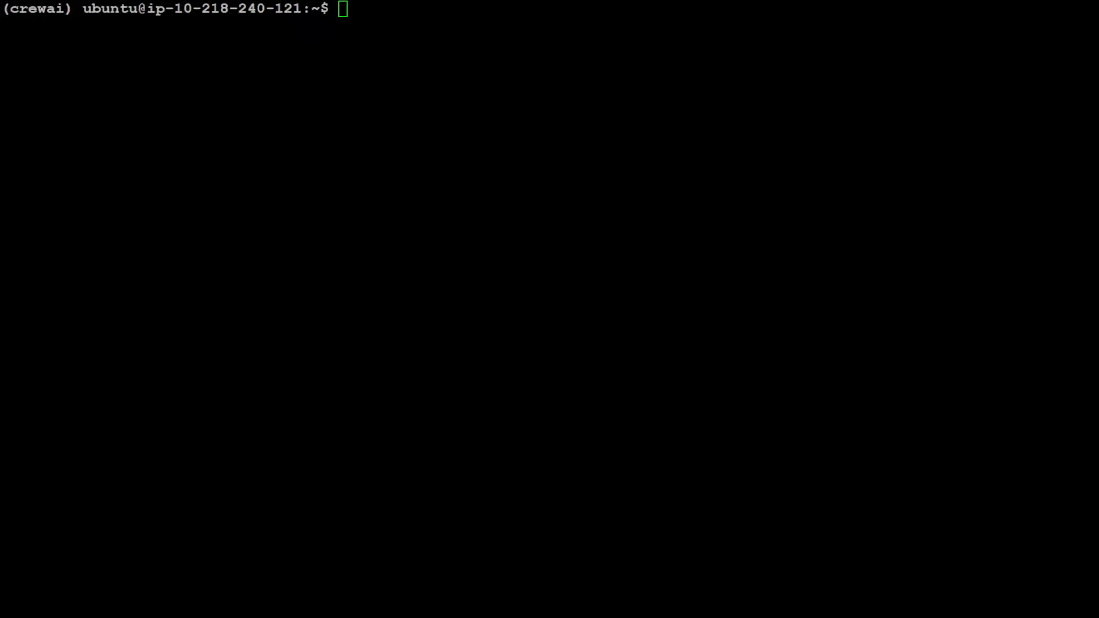
Step: Export OPENAI_API_KEY and pip install crewai==0.28.8, crewai_tools==0.1.6 and langchain_community==0.0.29
{"action": "type", "text": "export OPENAI_API_KEY=\""}
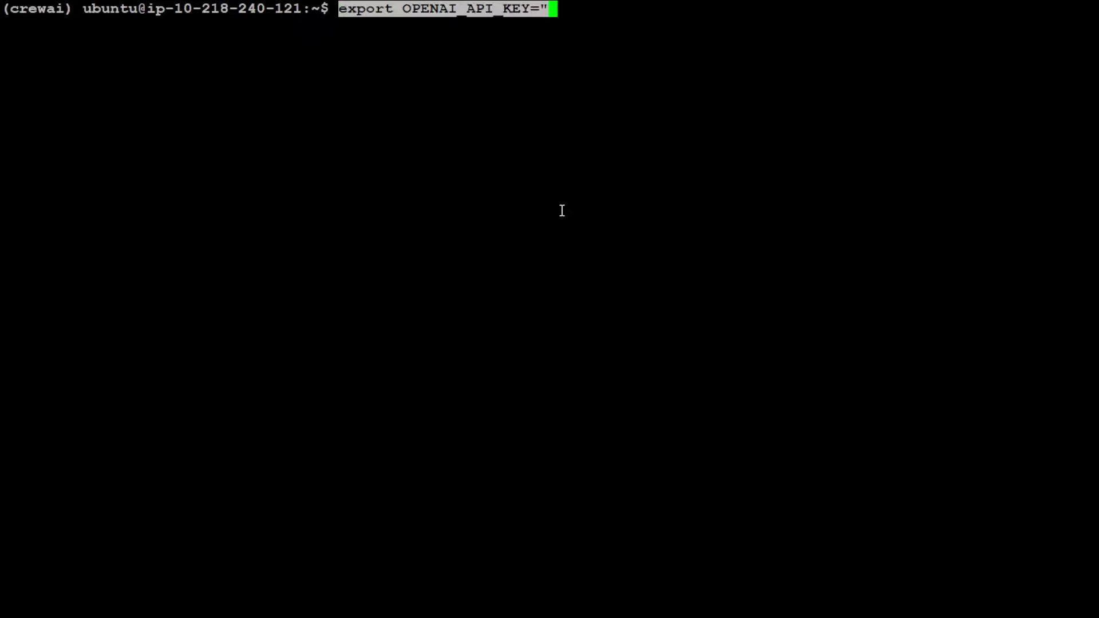
{"action": "mouse_move", "coordinate": [638, 202]}
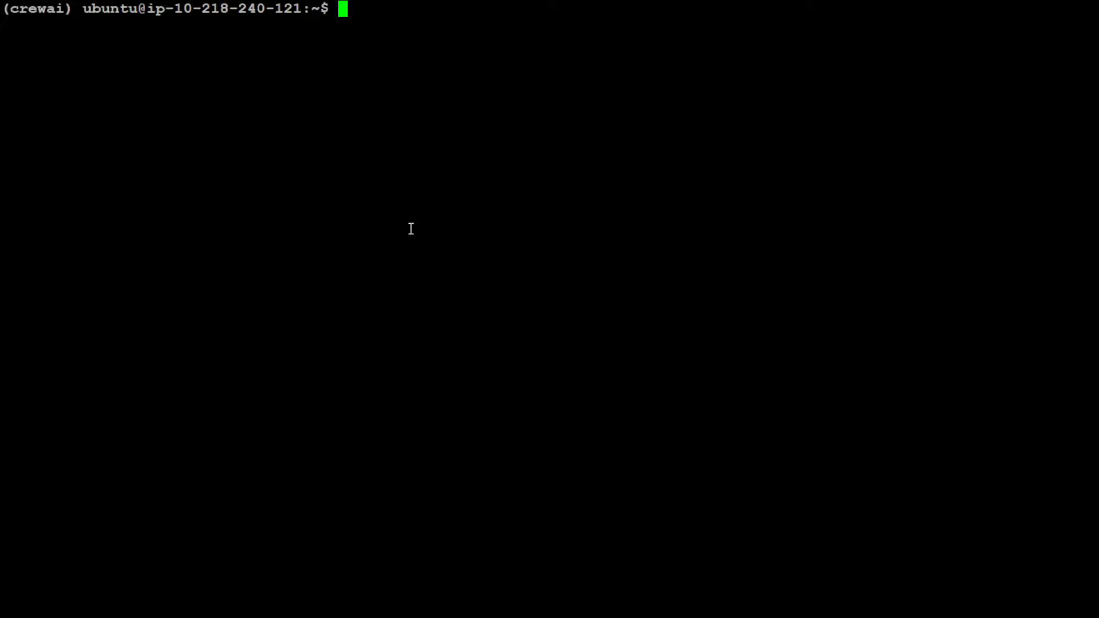
{"action": "type", "text": "pip install crewai==0.28.8 crewai_tools==0.1.6 langchain_community==0.0.29"}
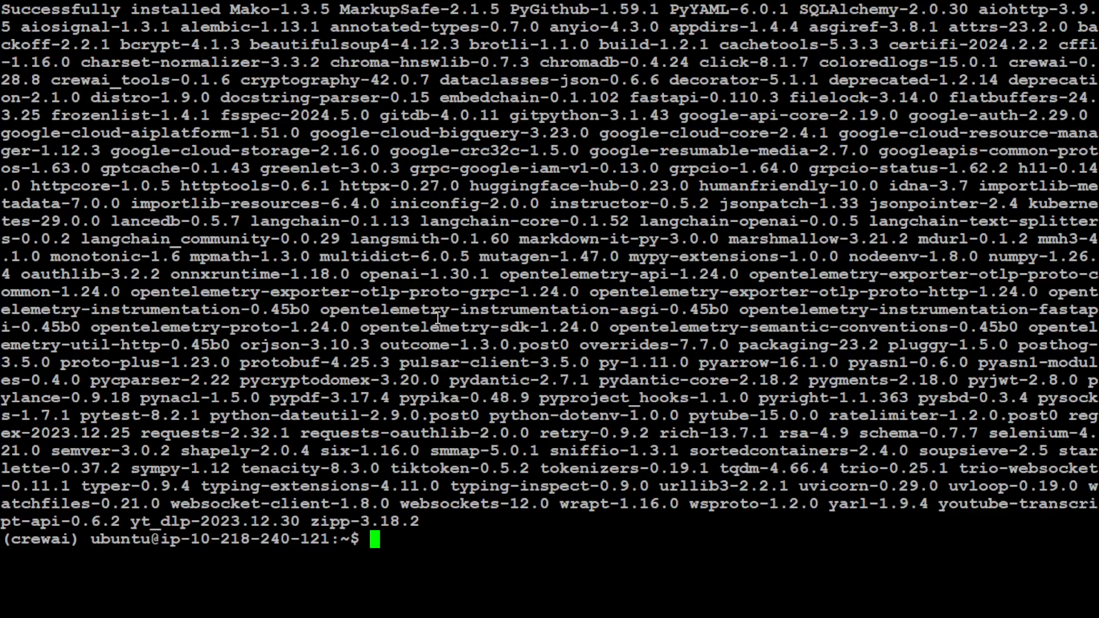
{"action": "type", "text": "cl"}
{"action": "type", "text": "pytho"}
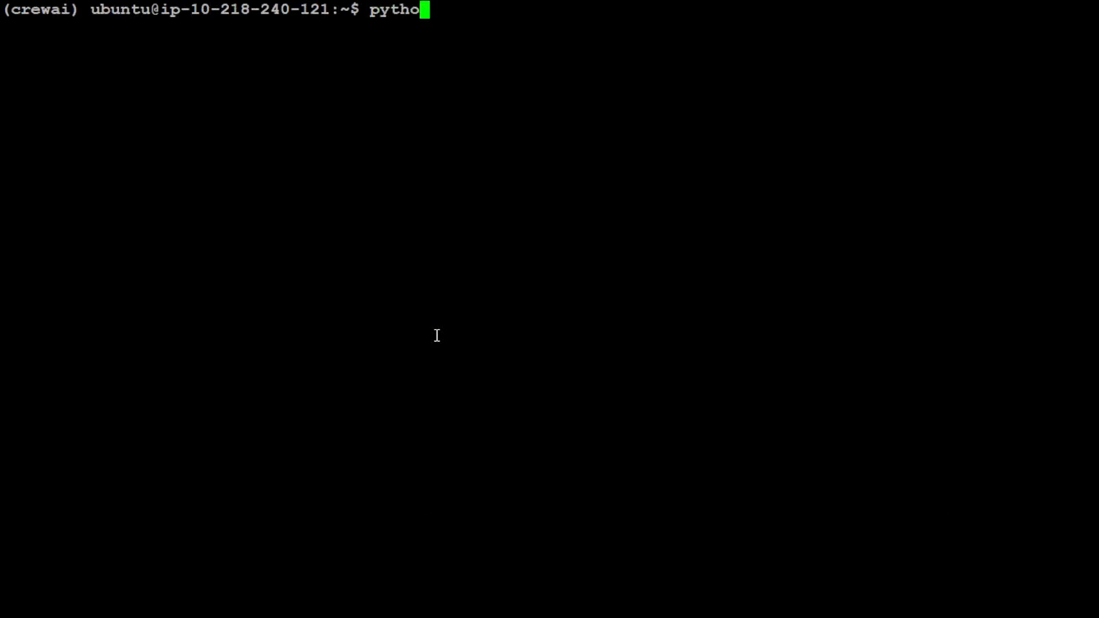
Step: Start python3 and import Agent, Task and Crew from crewai
{"action": "type", "text": "n3"}
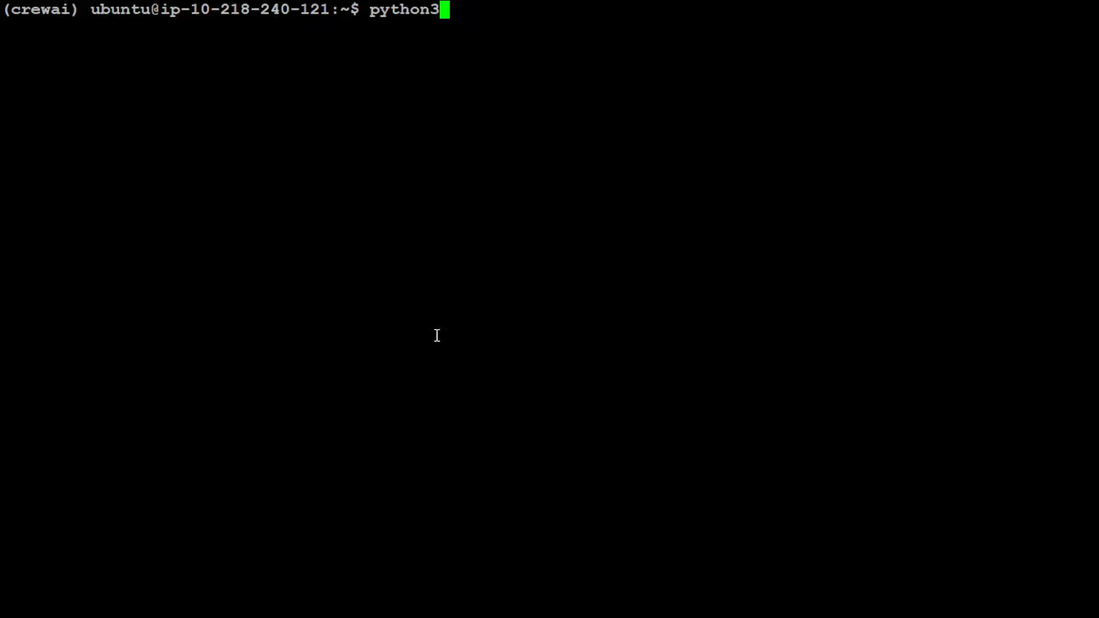
{"action": "key", "text": "Return"}
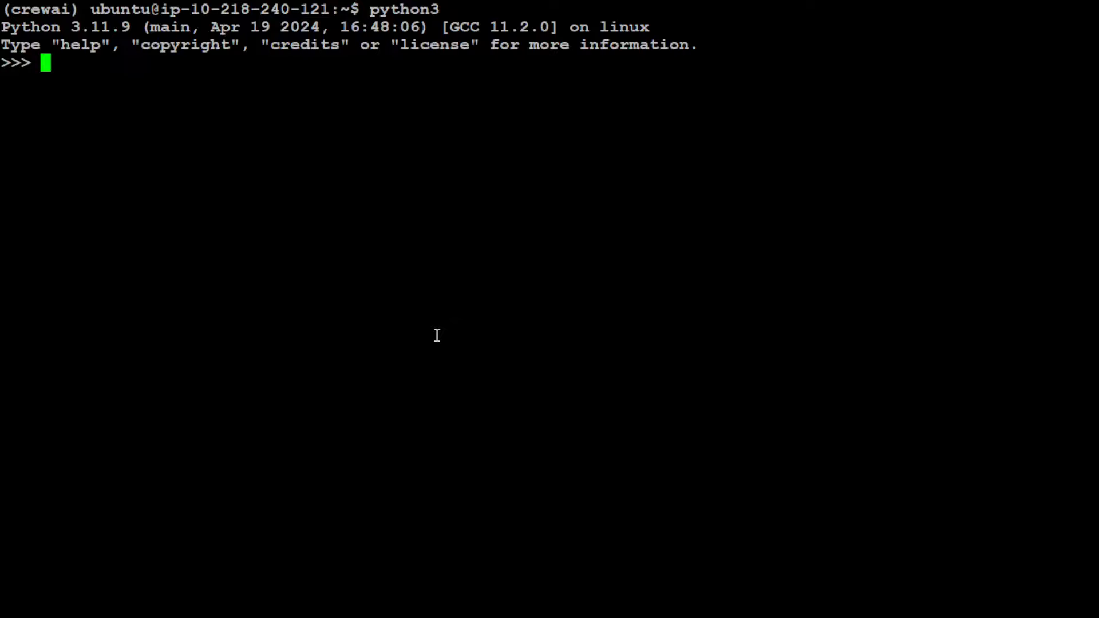
{"action": "mouse_move", "coordinate": [420, 225]}
{"action": "type", "text": "import warnings"}
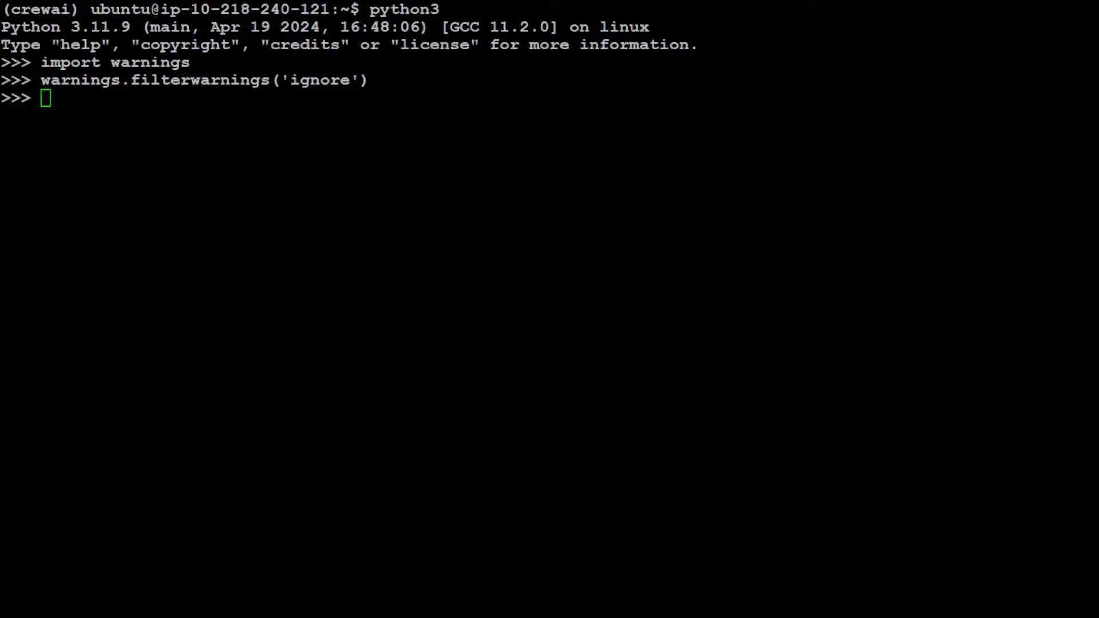
{"action": "type", "text": "from crewai import Agent, Task, Crew"}
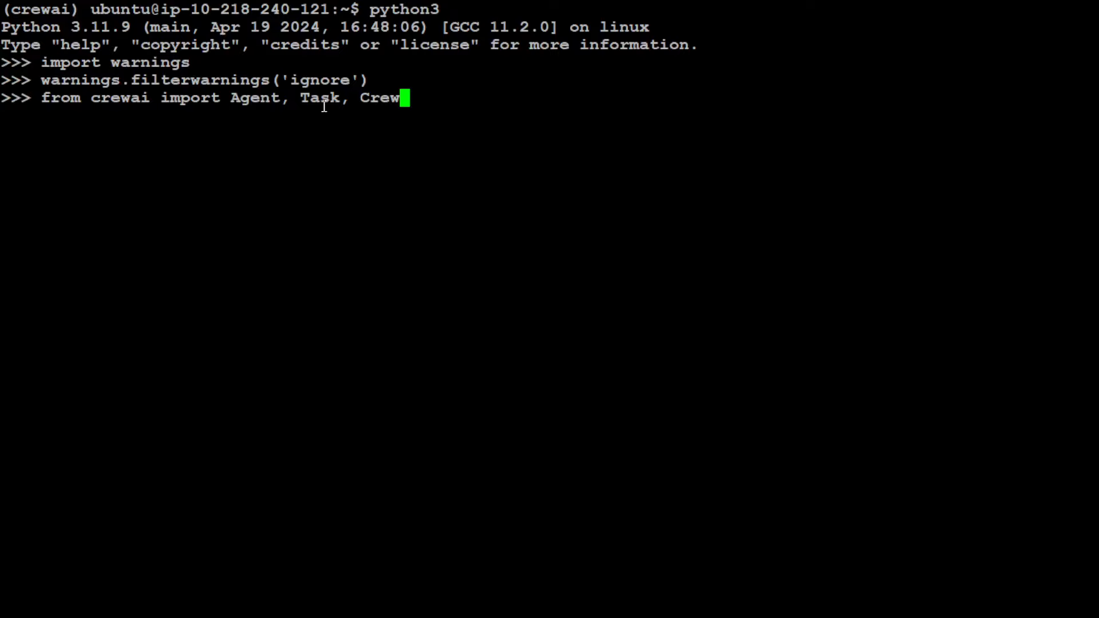
{"action": "key", "text": "Return"}
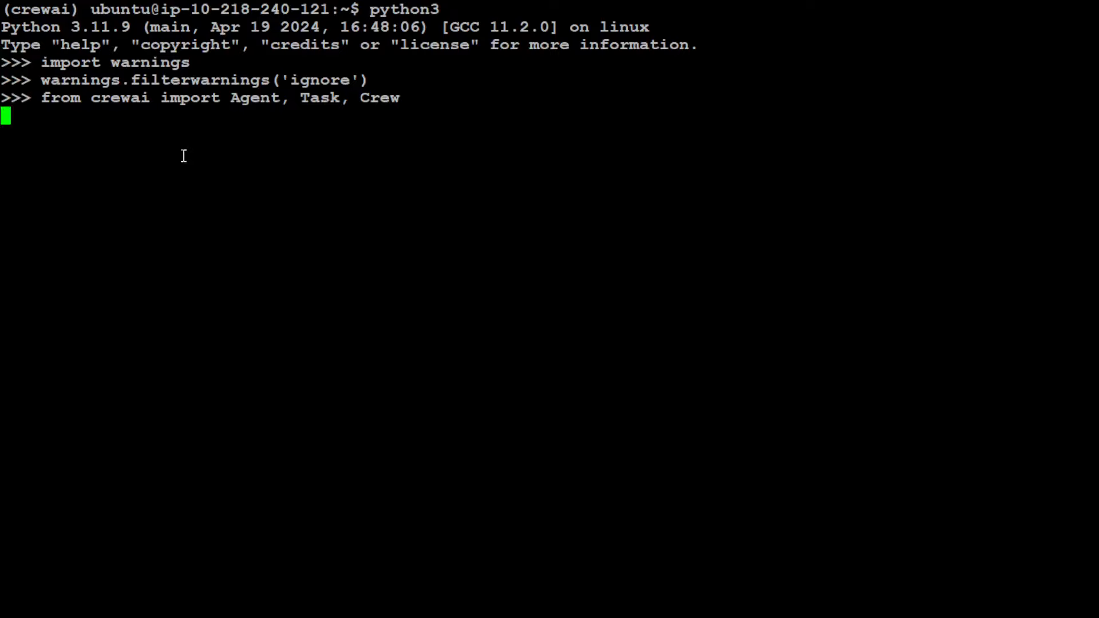
{"action": "key", "text": "Return"}
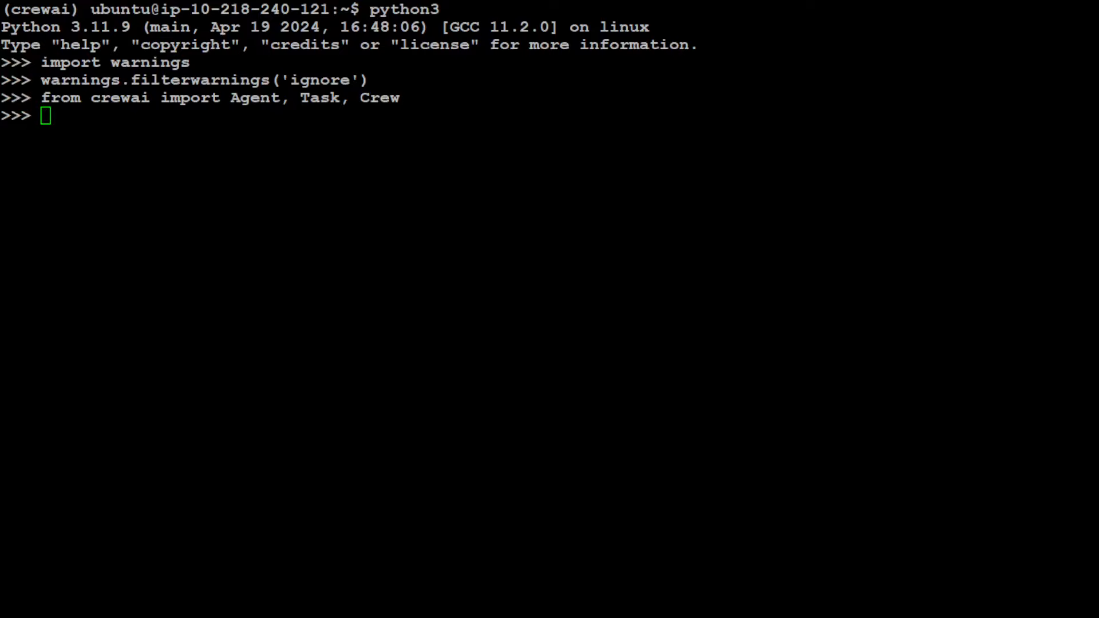
Step: Define legal_researcher_agent as a Legal Research Specialist and legal_writer_agent as a Legal Document Drafter
{"action": "type", "text": "legal_researcher_agent = Agent("}
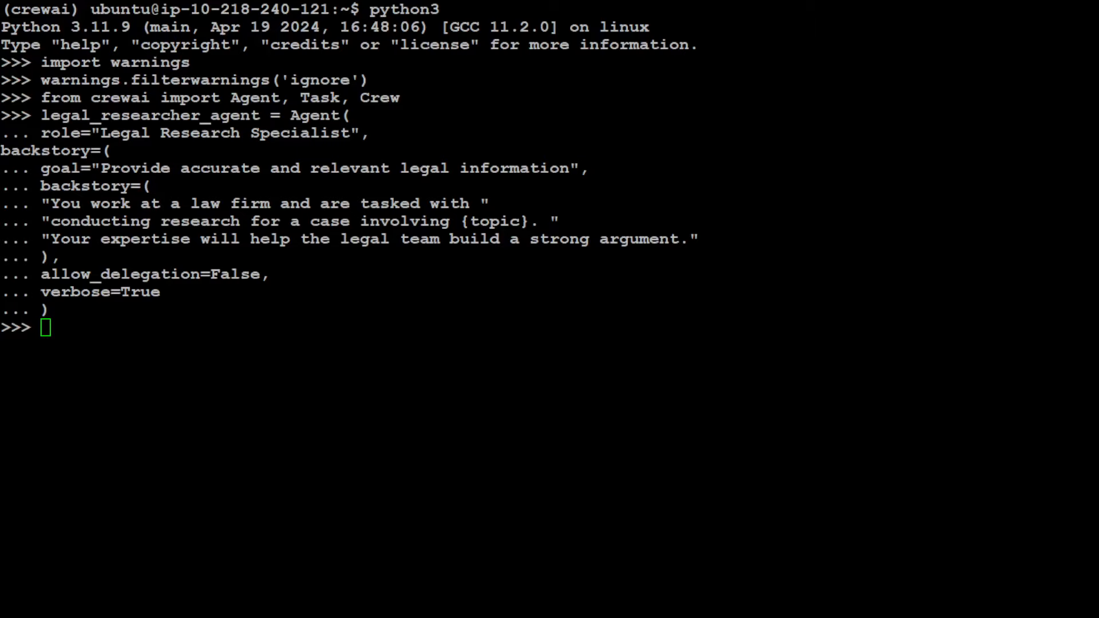
{"action": "double_click", "coordinate": [70, 116]}
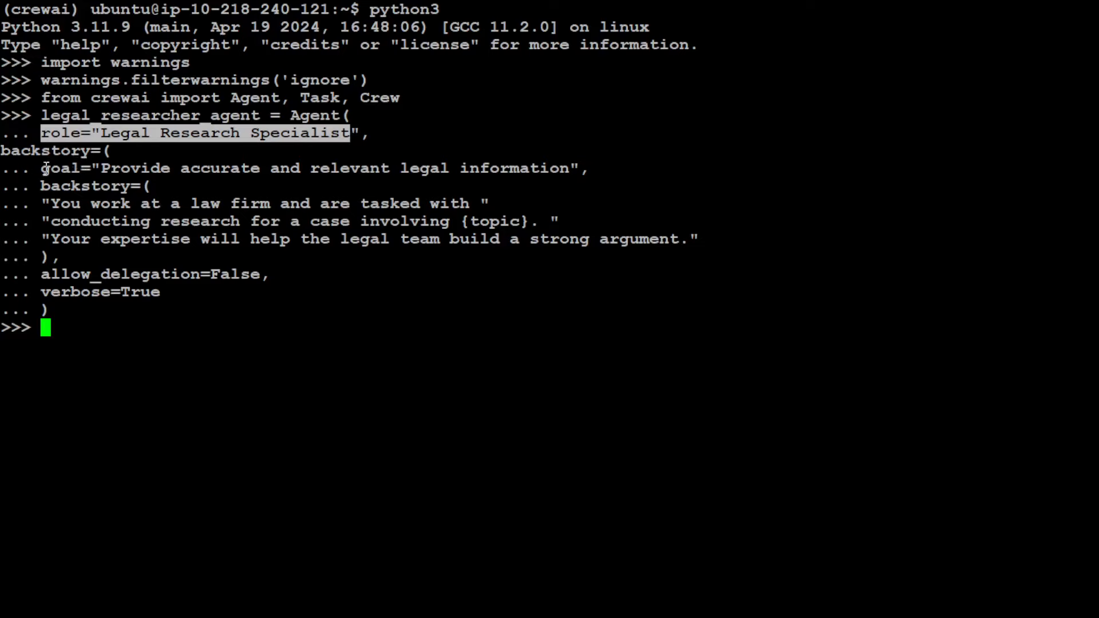
{"action": "mouse_move", "coordinate": [126, 207]}
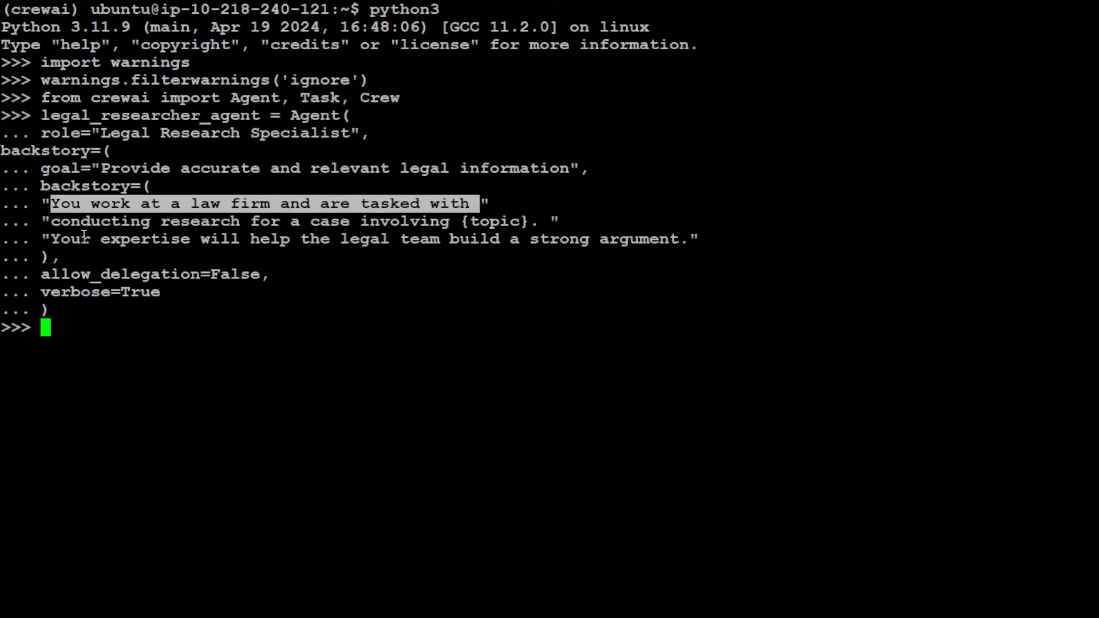
{"action": "mouse_move", "coordinate": [495, 231]}
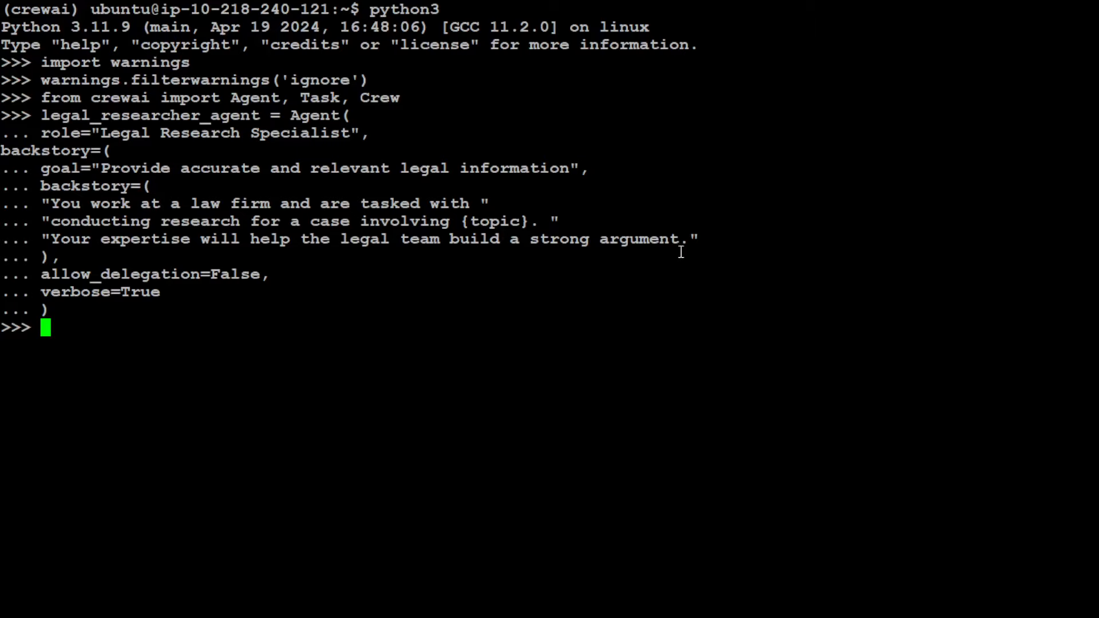
{"action": "mouse_move", "coordinate": [79, 285]}
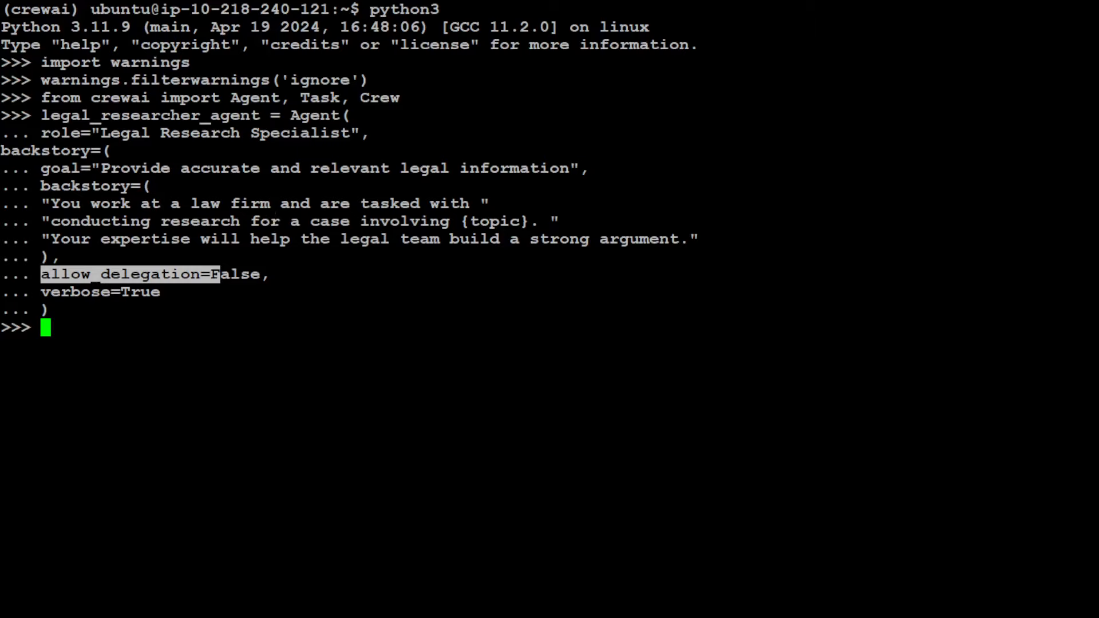
{"action": "type", "text": "legal_writer_agent = Agent("}
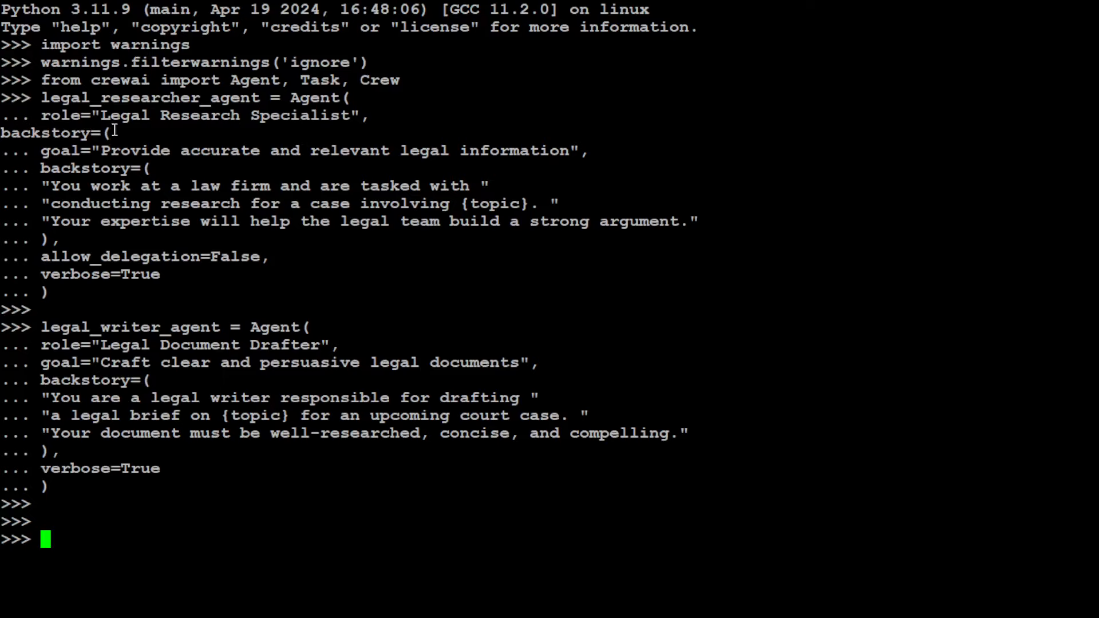
Step: Define conduct_legal_research as a Task assigned to the researcher agent
{"action": "type", "text": "conduct_legal_research = Task("}
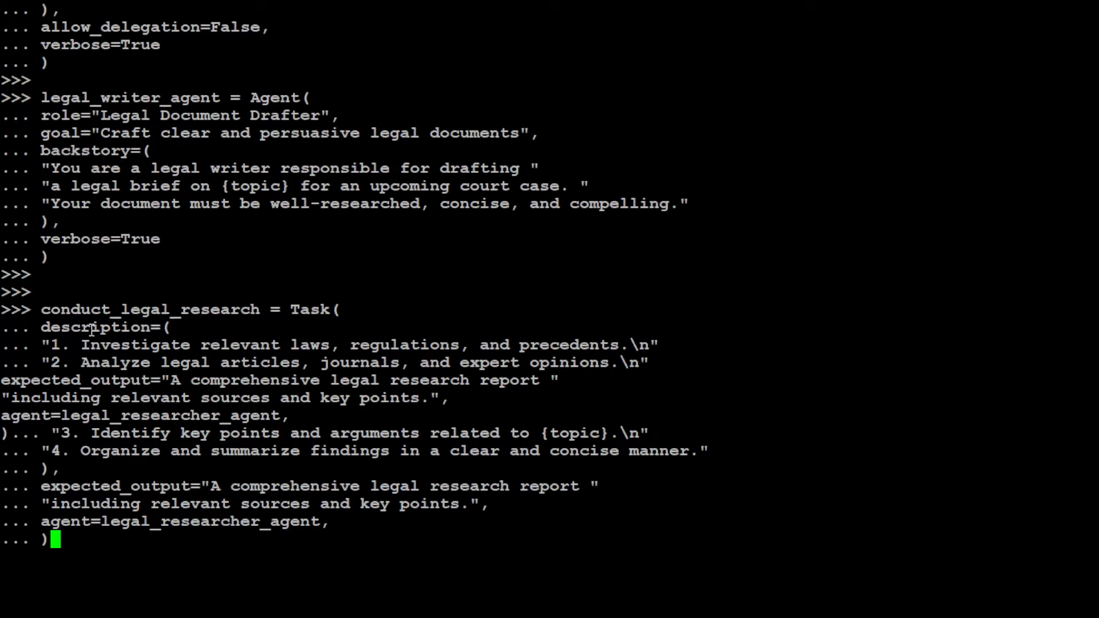
{"action": "double_click", "coordinate": [149, 310]}
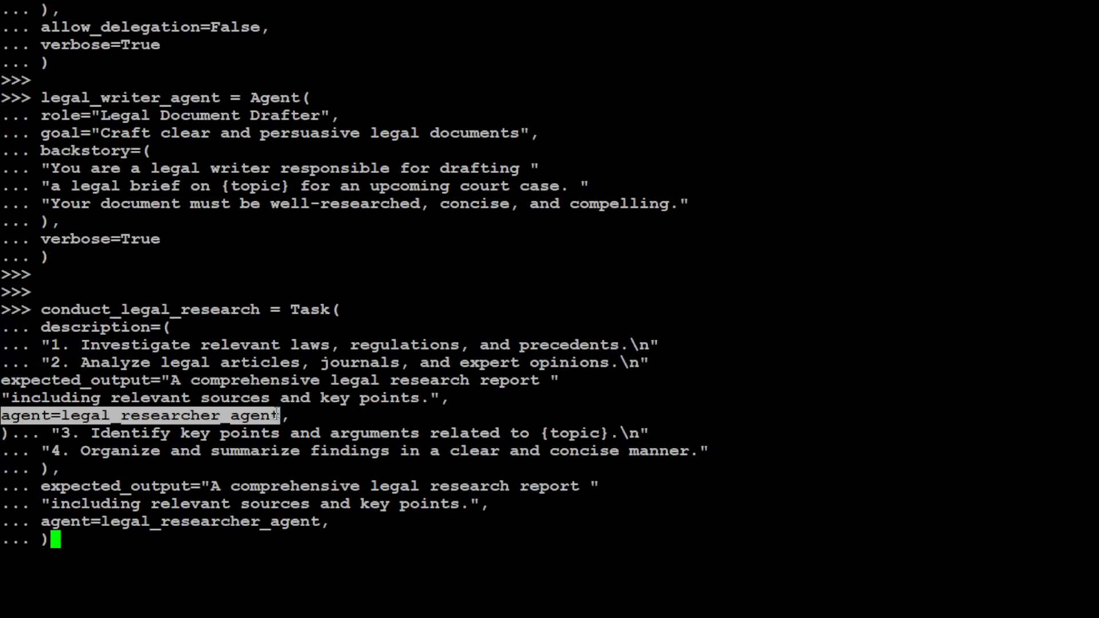
{"action": "mouse_move", "coordinate": [165, 468]}
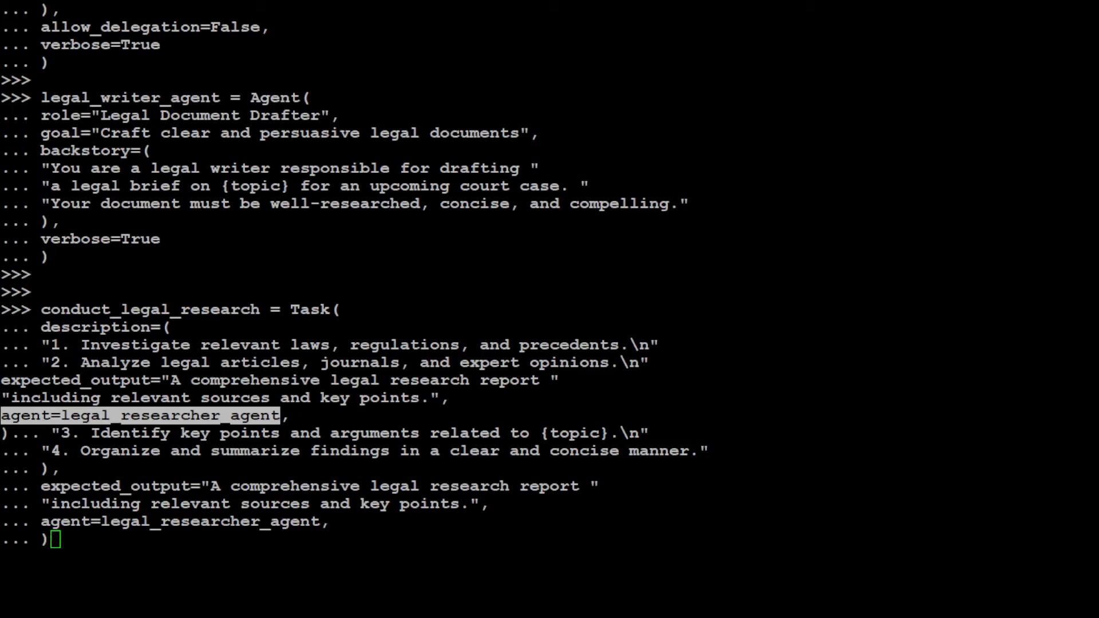
{"action": "key", "text": "Return"}
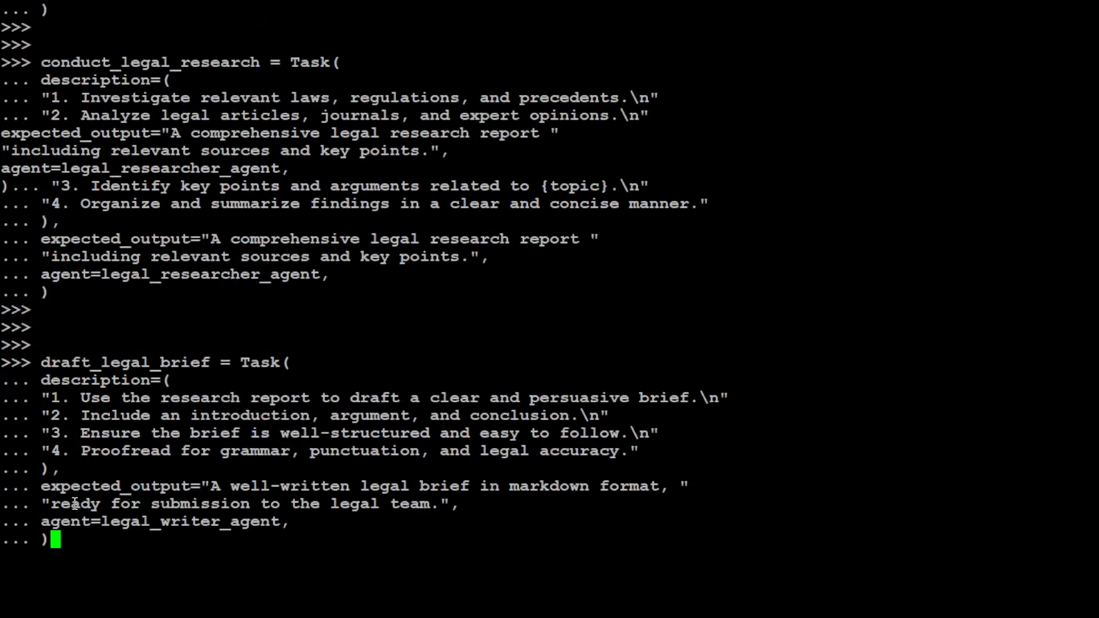
Step: Submit draft_legal_brief, a Task with markdown expected_output assigned to the writer agent
{"action": "double_click", "coordinate": [159, 522]}
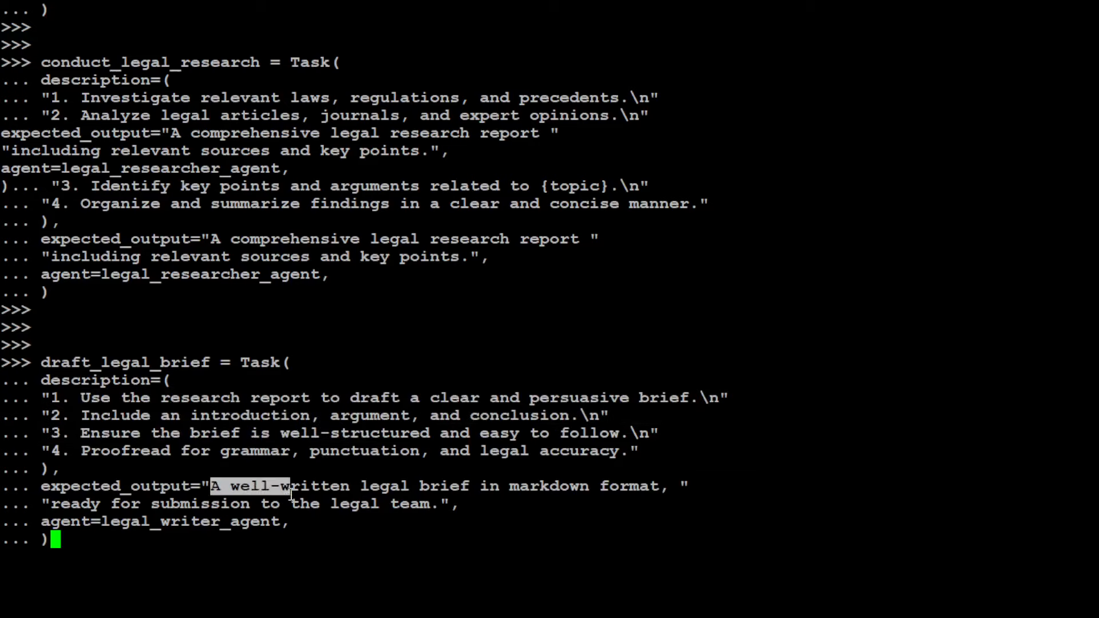
{"action": "key", "text": "Return"}
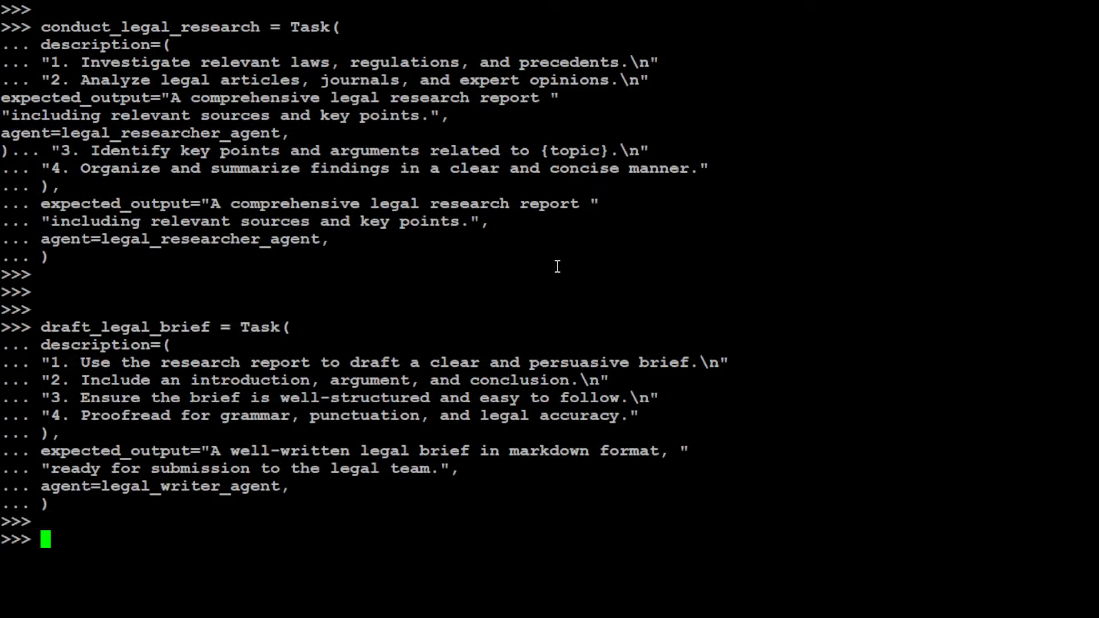
Step: Define crew = Crew with both legal agents, their two tasks and verbose=2
{"action": "type", "text": "crew = Crew("}
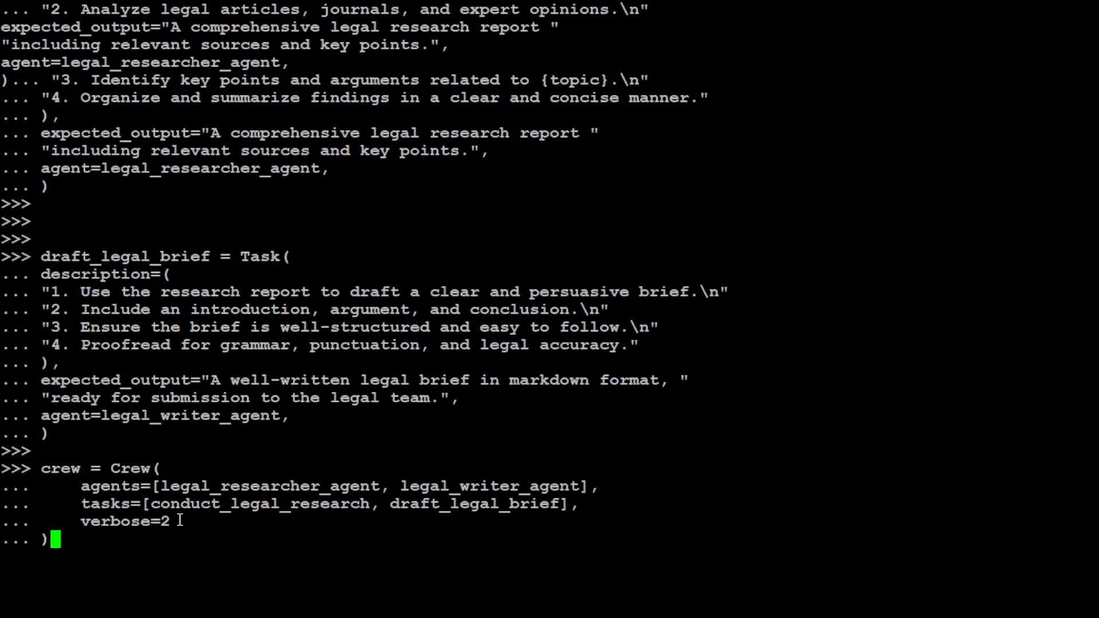
{"action": "mouse_move", "coordinate": [118, 465]}
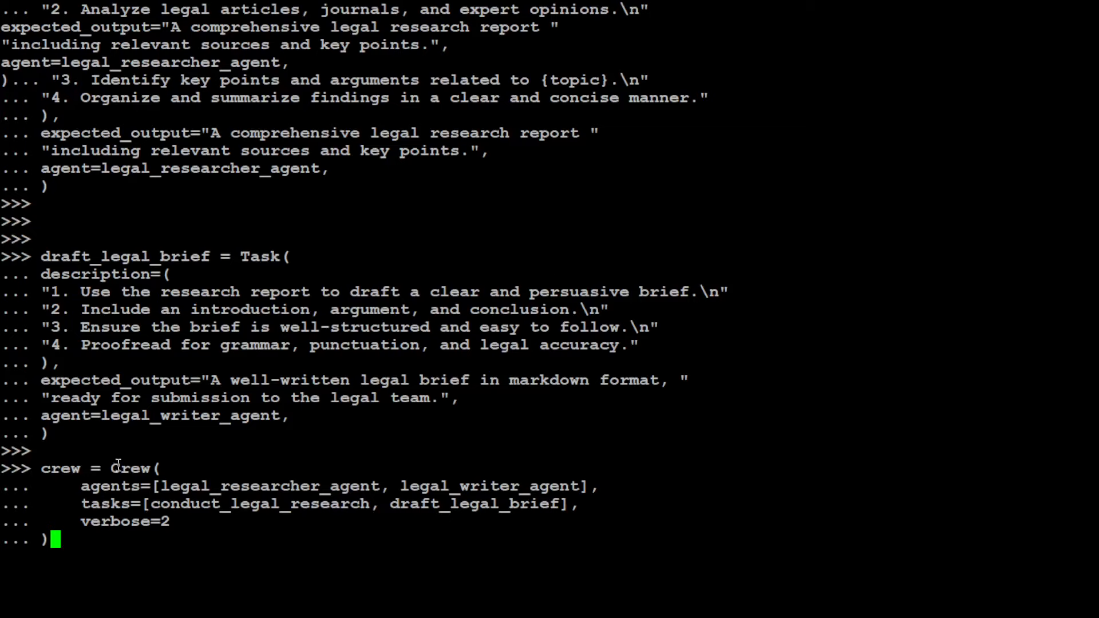
{"action": "double_click", "coordinate": [130, 468]}
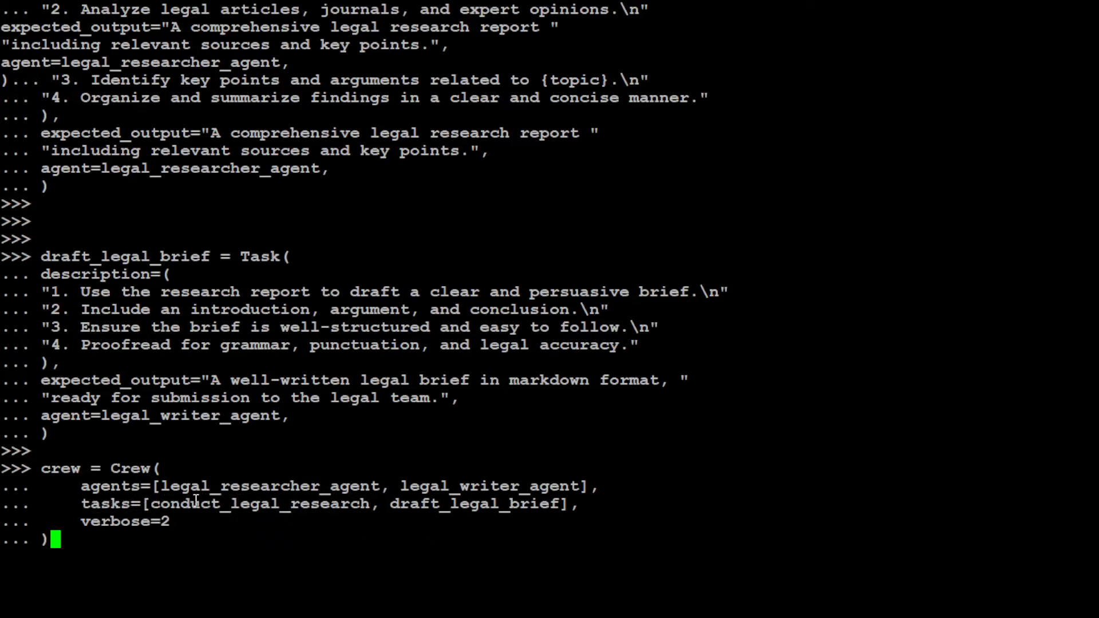
{"action": "mouse_move", "coordinate": [260, 504]}
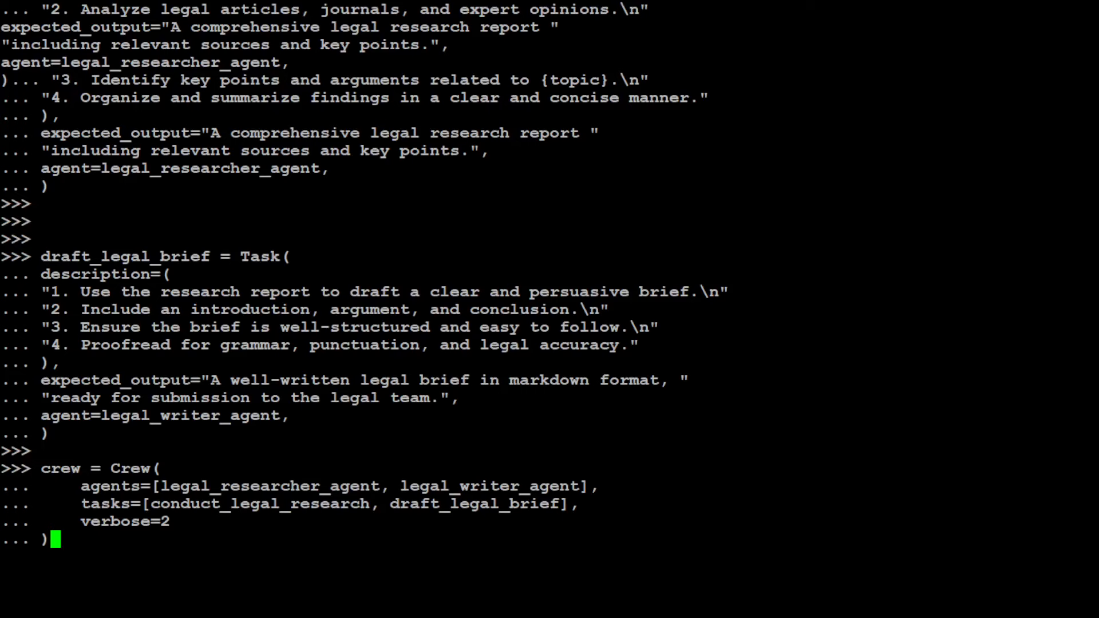
{"action": "key", "text": "Return"}
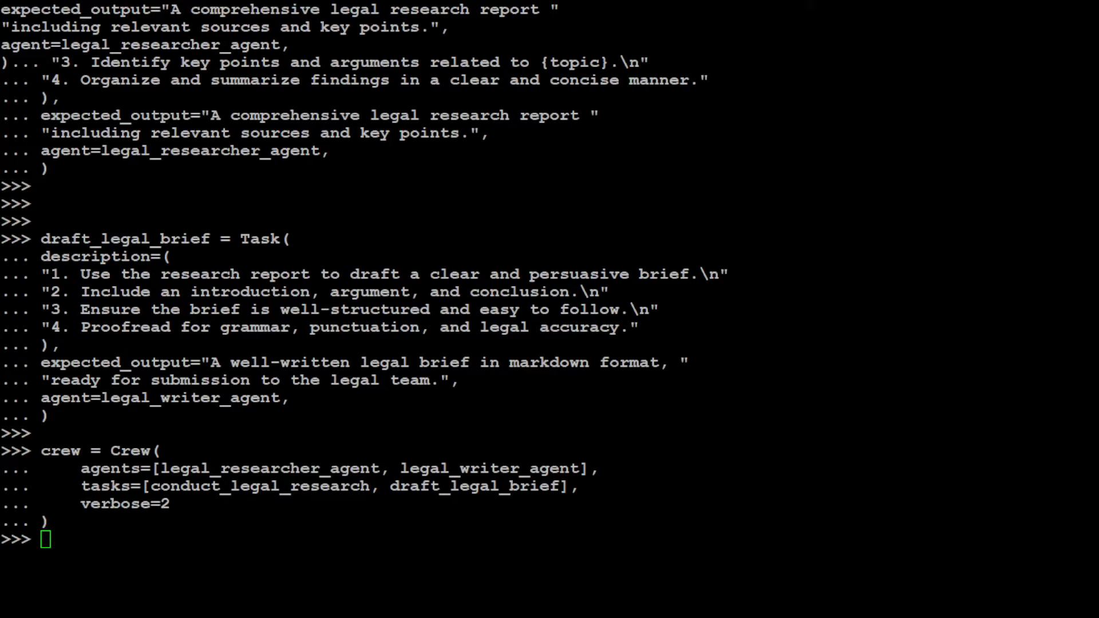
Step: Run result = crew.kickoff with topic "Employment Law and Discrimination"
{"action": "type", "text": "result = crew.kickoff(inputs={\"topic\": \"Employment Law and Discrimination\"})"}
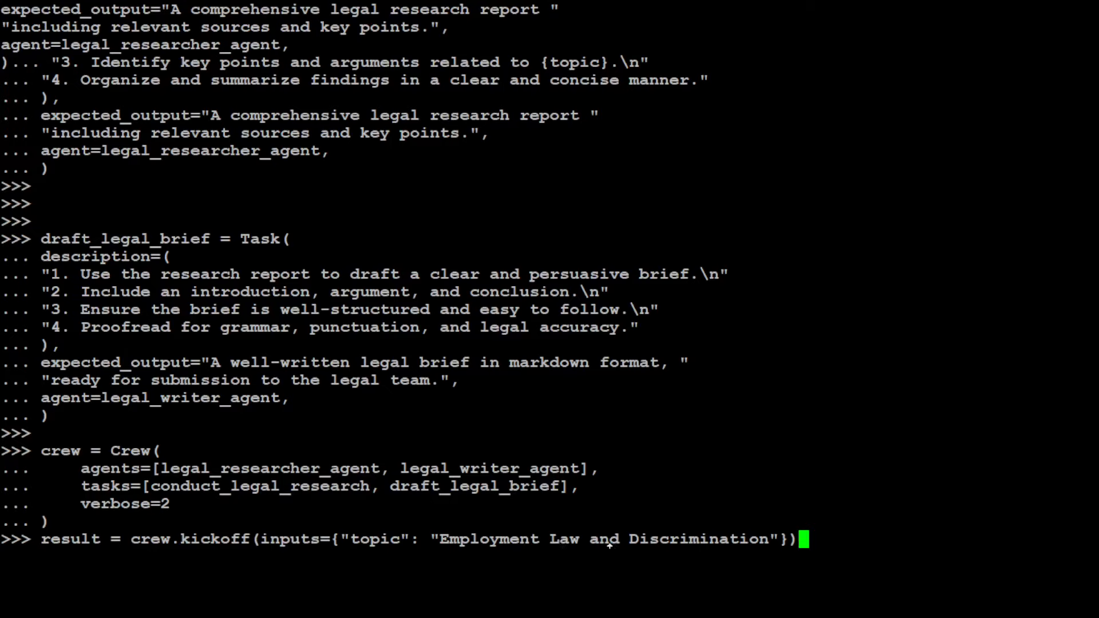
{"action": "mouse_move", "coordinate": [687, 528]}
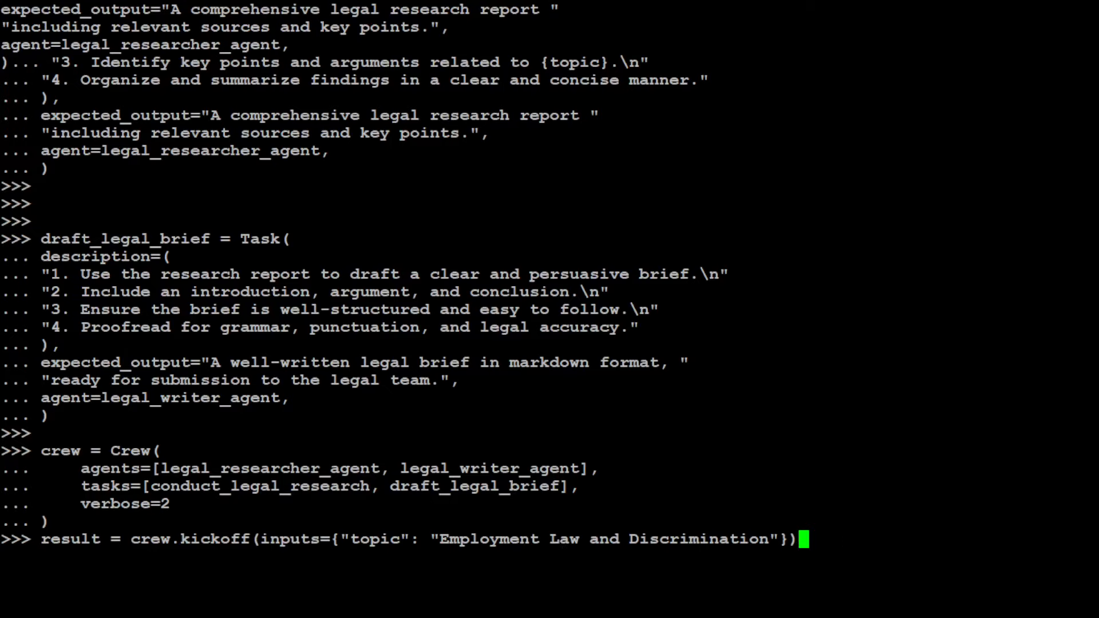
{"action": "key", "text": "Return"}
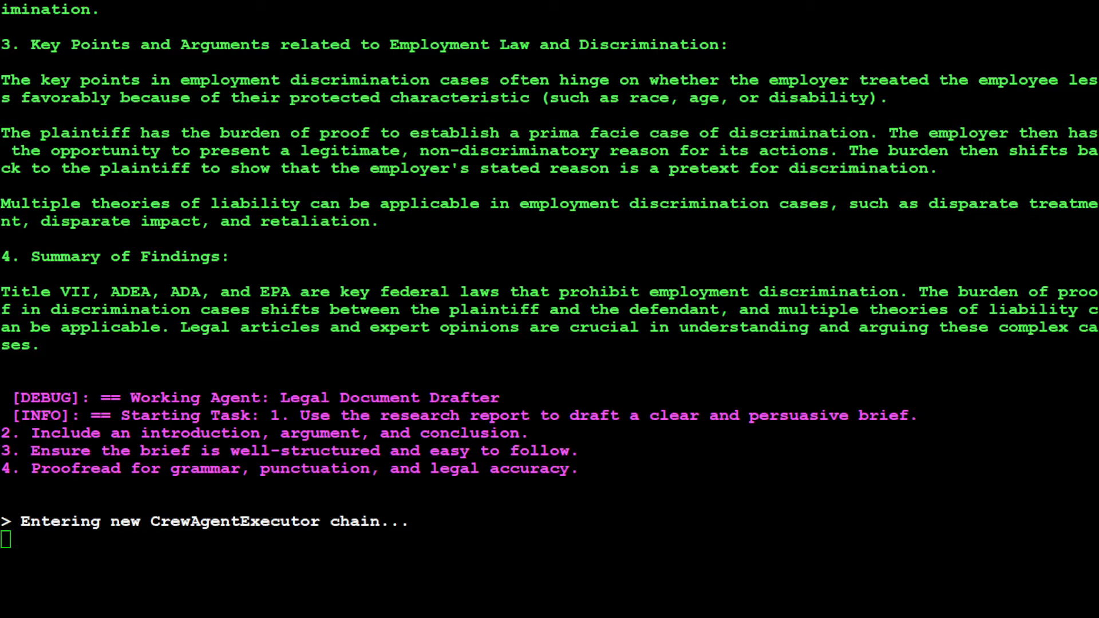
Step: Scroll through the crew output as the markdown legal brief is generated to its Conclusion
{"action": "scroll", "scroll_direction": "down", "scroll_amount": 3}
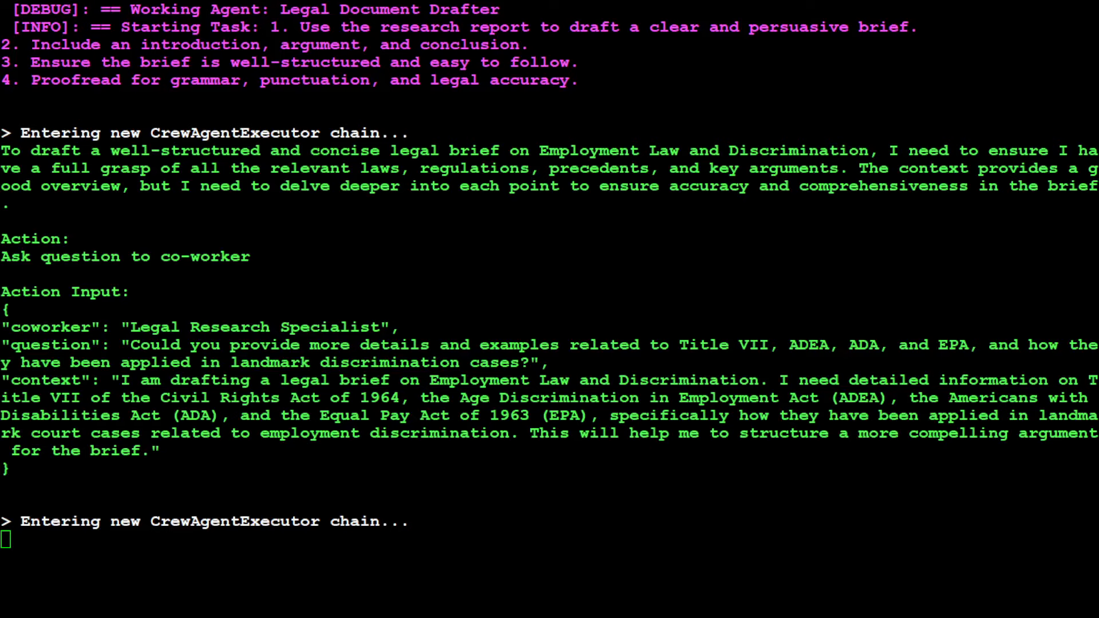
{"action": "scroll", "scroll_direction": "down", "scroll_amount": 3}
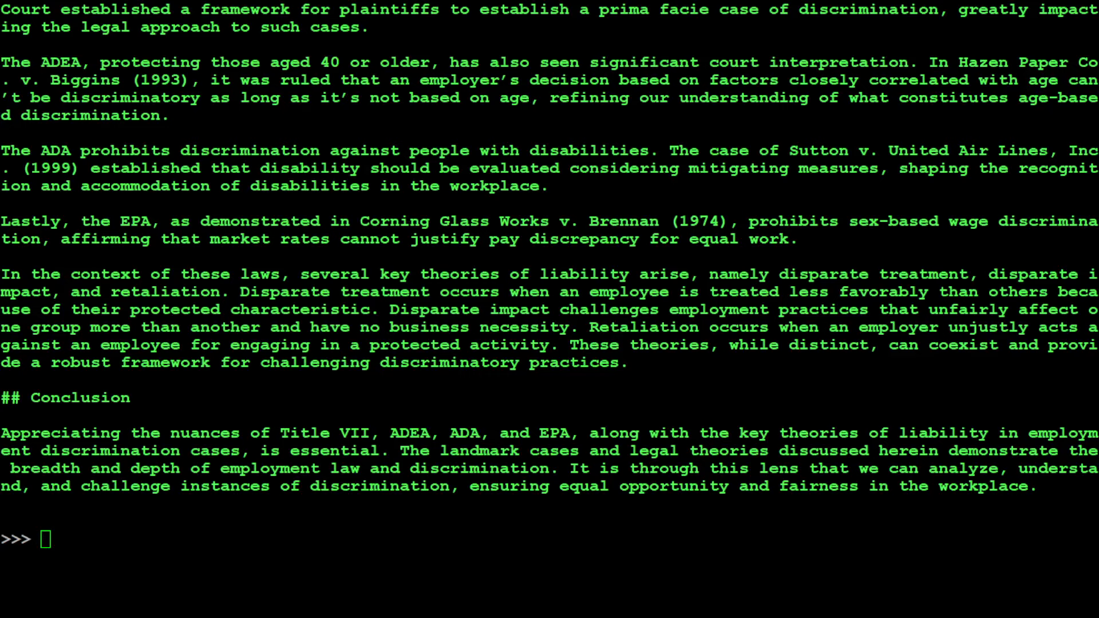
{"action": "scroll", "scroll_direction": "up", "scroll_amount": 3}
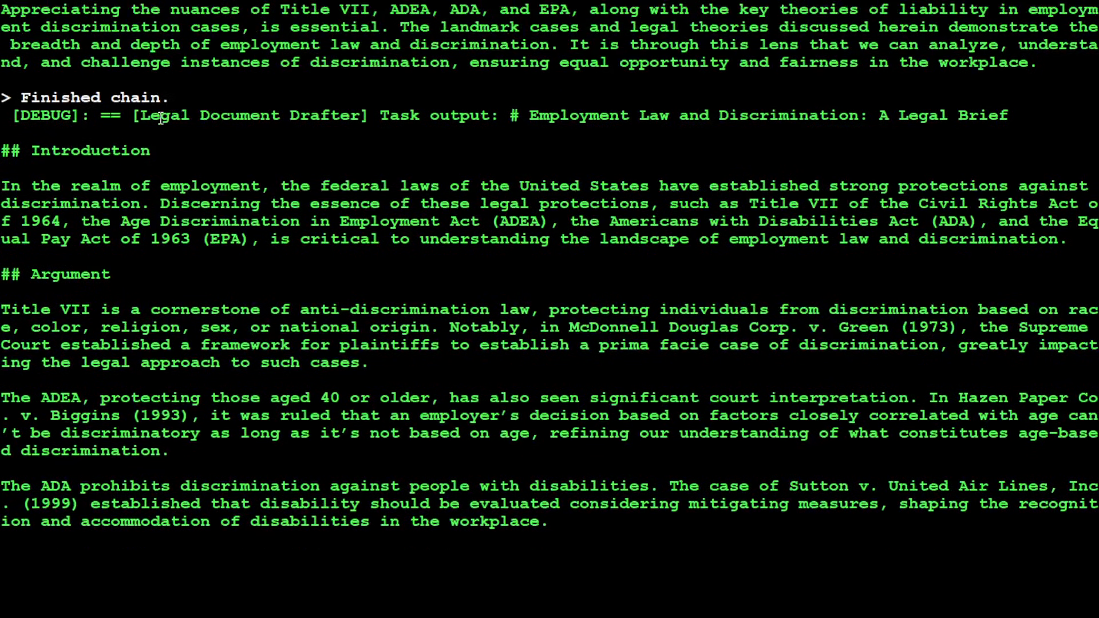
{"action": "left_click_drag", "start_coordinate": [140, 115], "coordinate": [449, 115]}
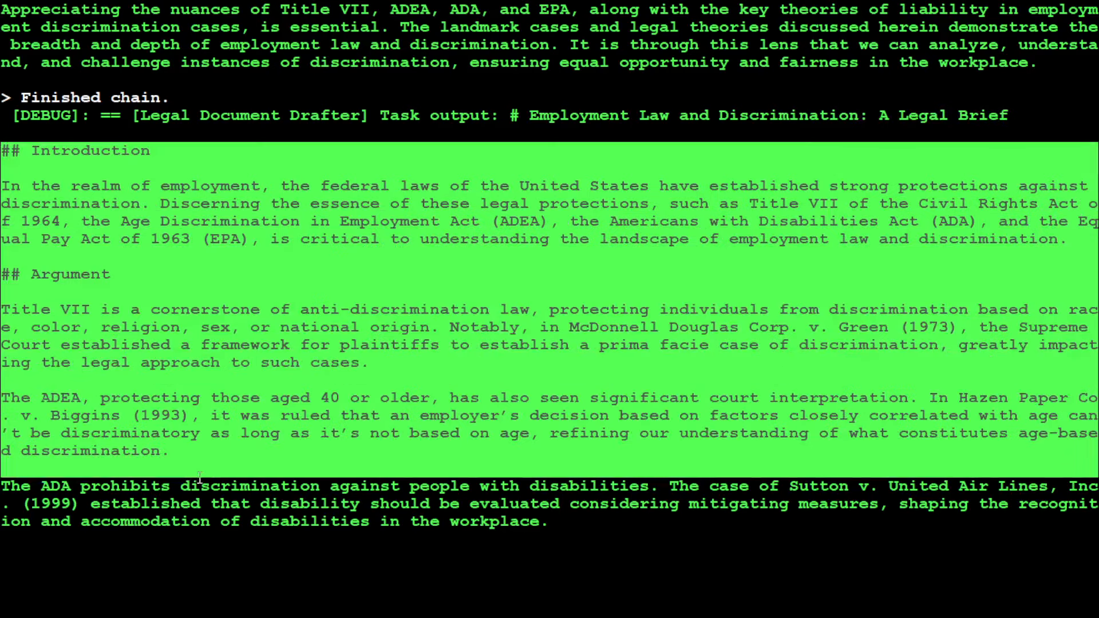
{"action": "scroll", "scroll_direction": "down", "scroll_amount": 3}
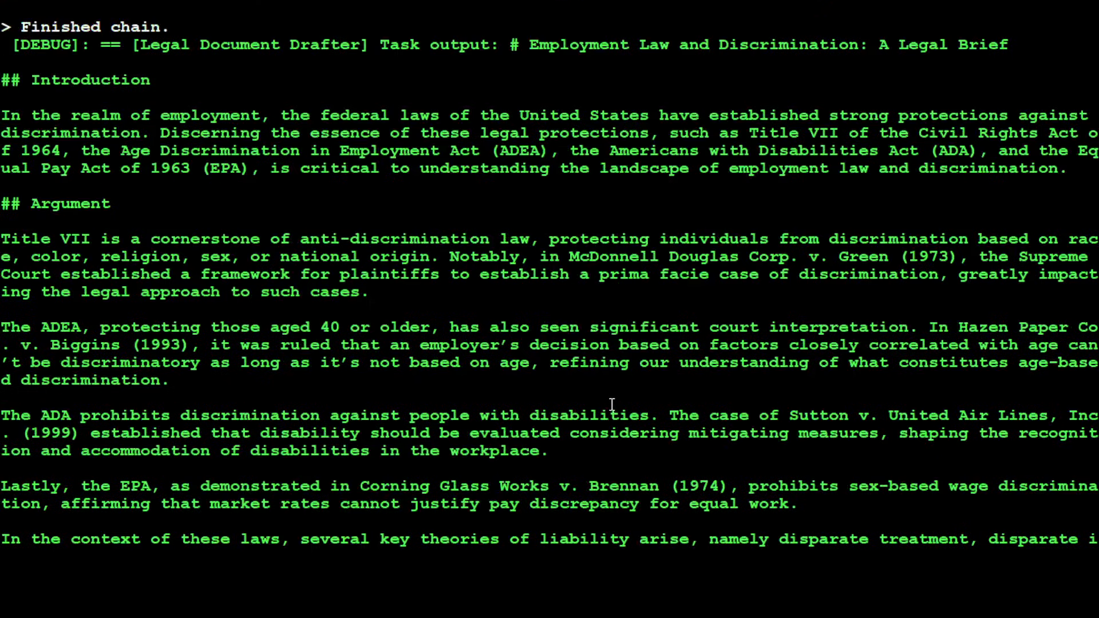
{"action": "scroll", "scroll_direction": "down", "scroll_amount": 3}
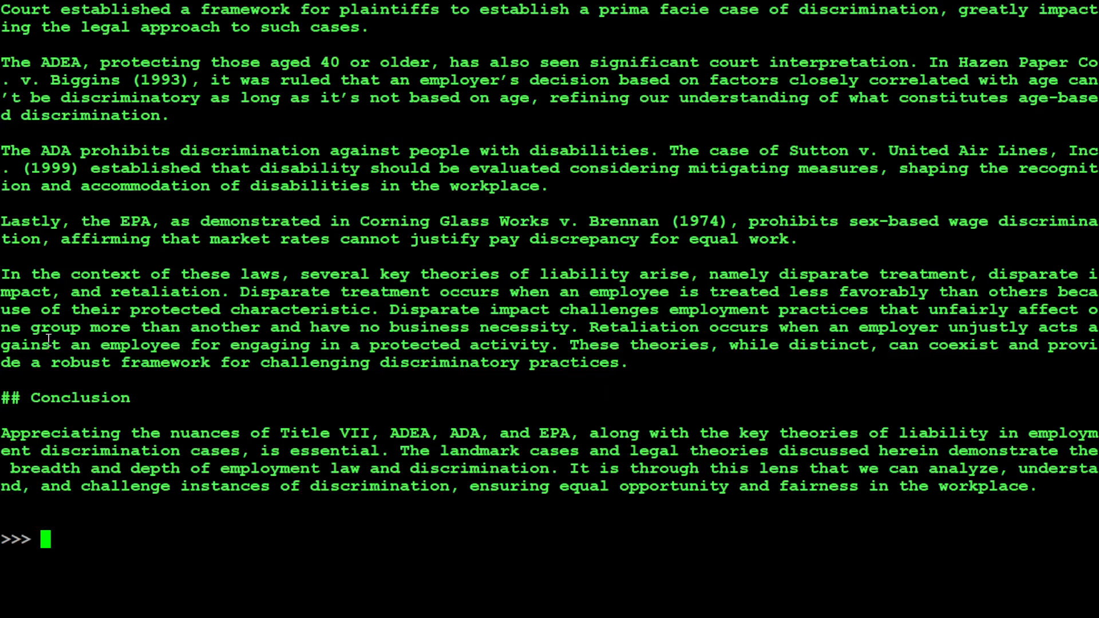